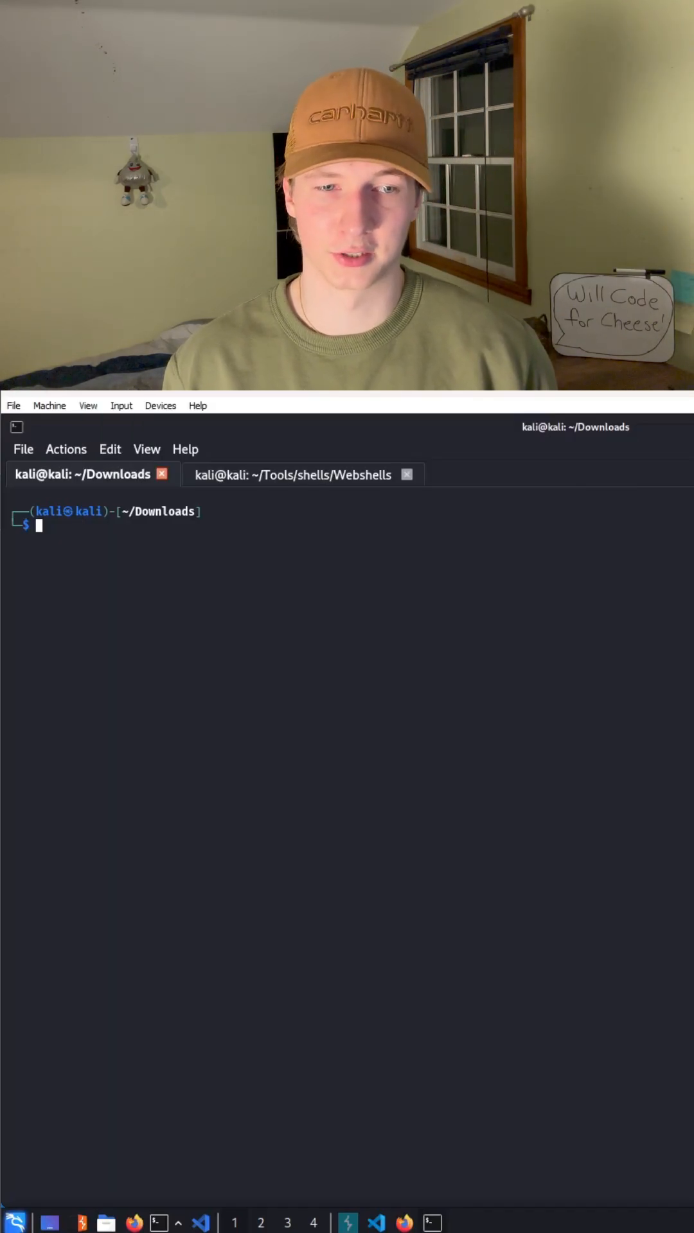
# List the SecLists Discovery/DNS wordlists and draft the ffuf command with -H 'Host: FUZZ.cyberryan.local'.
pyautogui.press('Return')
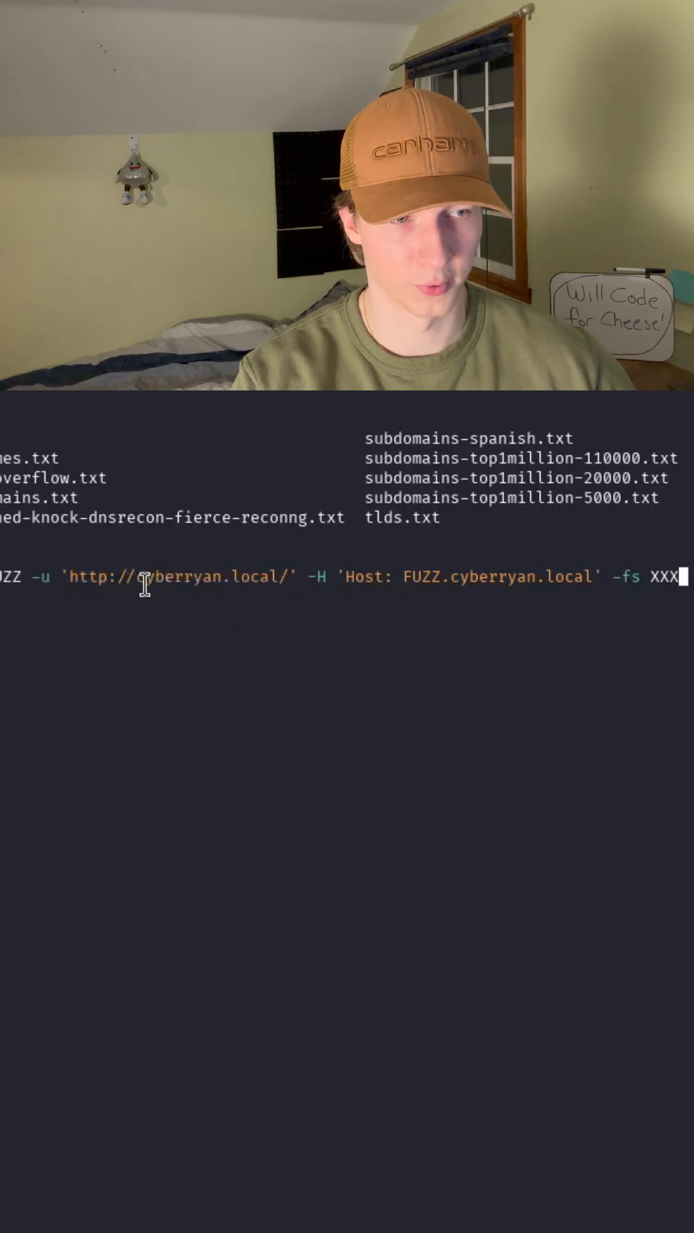
pyautogui.moveTo(377, 601)
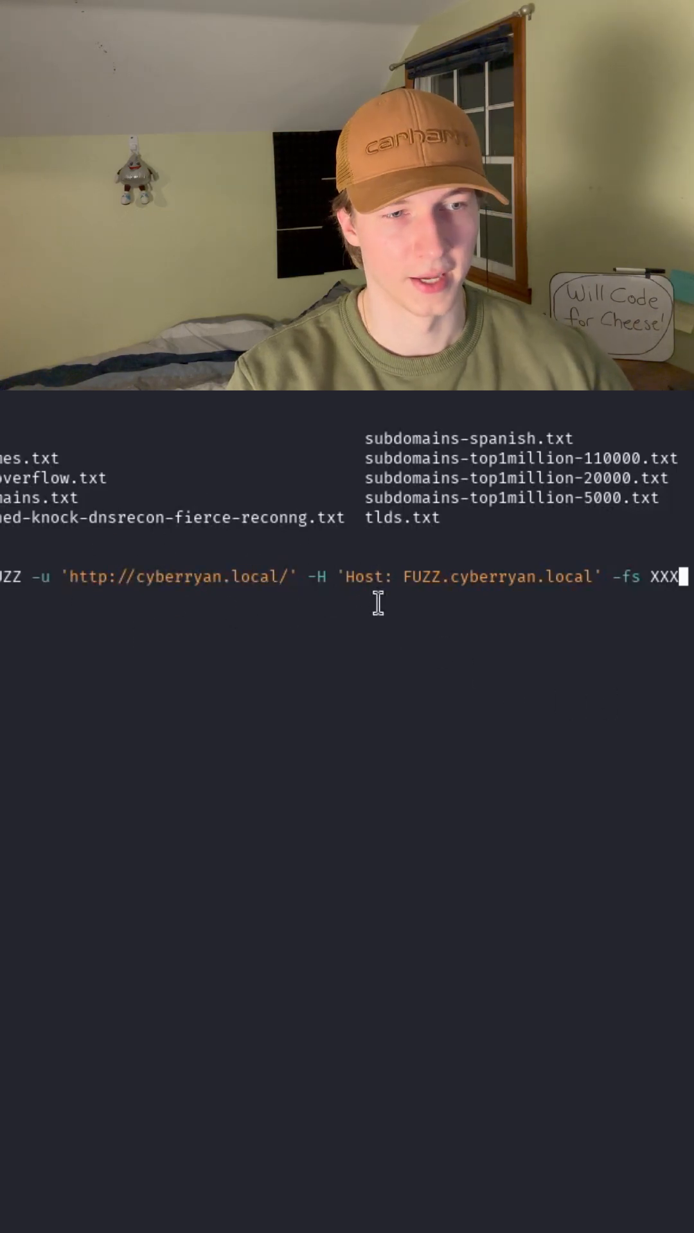
pyautogui.moveTo(492, 619)
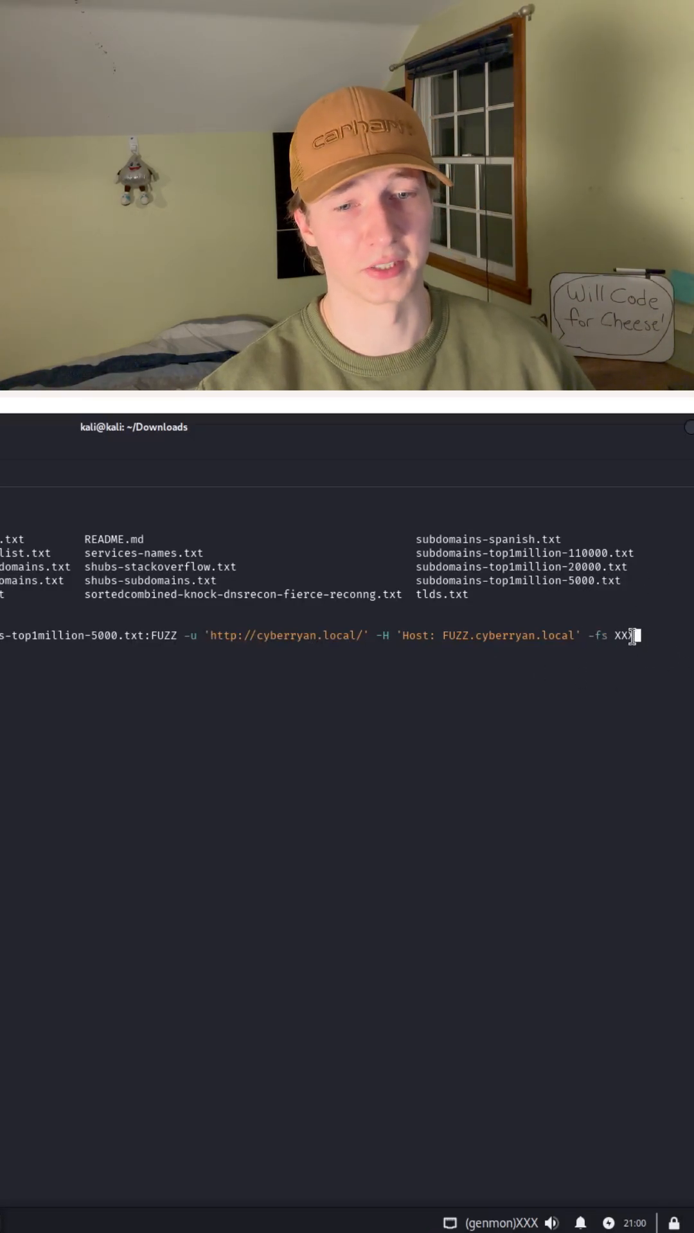
pyautogui.write('X')
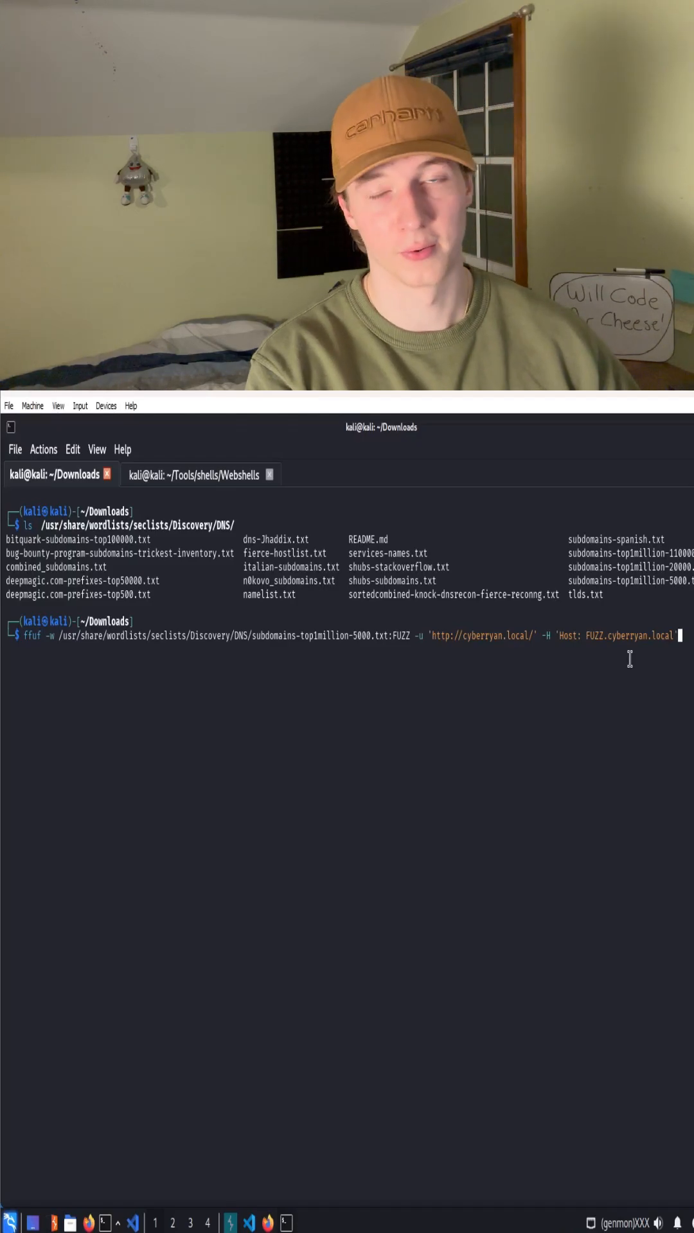
# Run the ffuf vhost scan (all 4989 results size 129) and recall the command at the prompt.
pyautogui.press('Return')
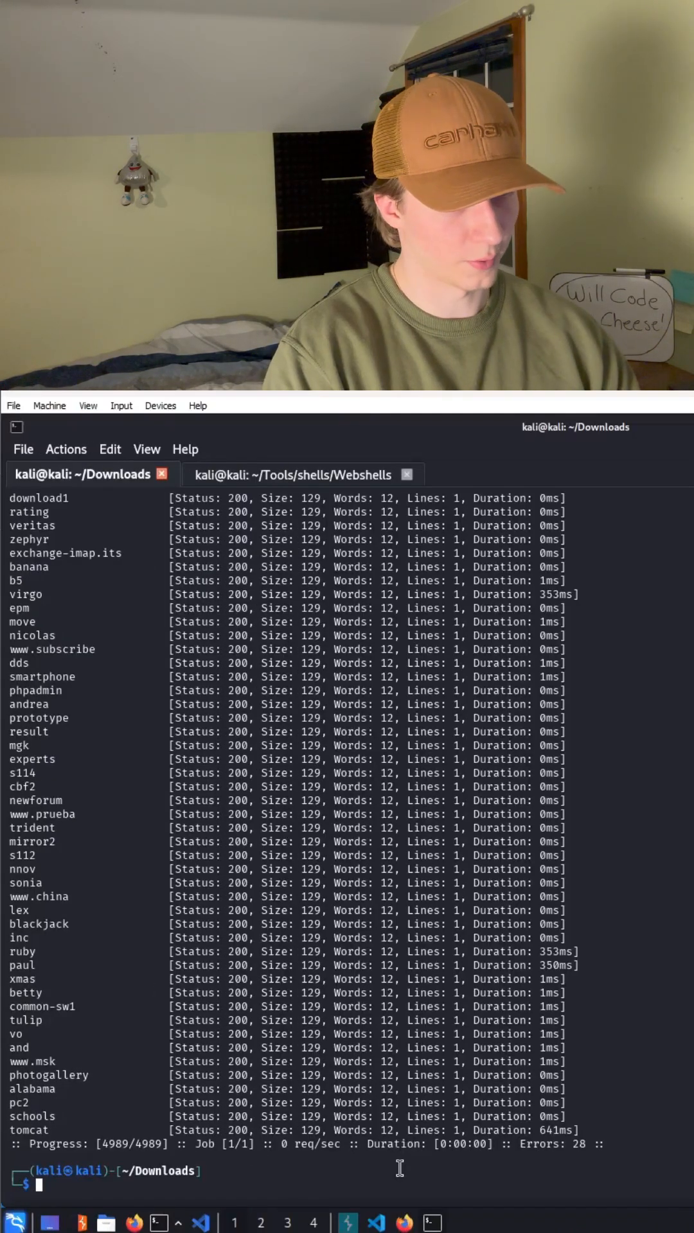
pyautogui.write("ffuf -w /usr/share/wordlists/seclists/Discovery/DNS/subdomains-top1million-5000.txt:FUZZ -u 'http://")
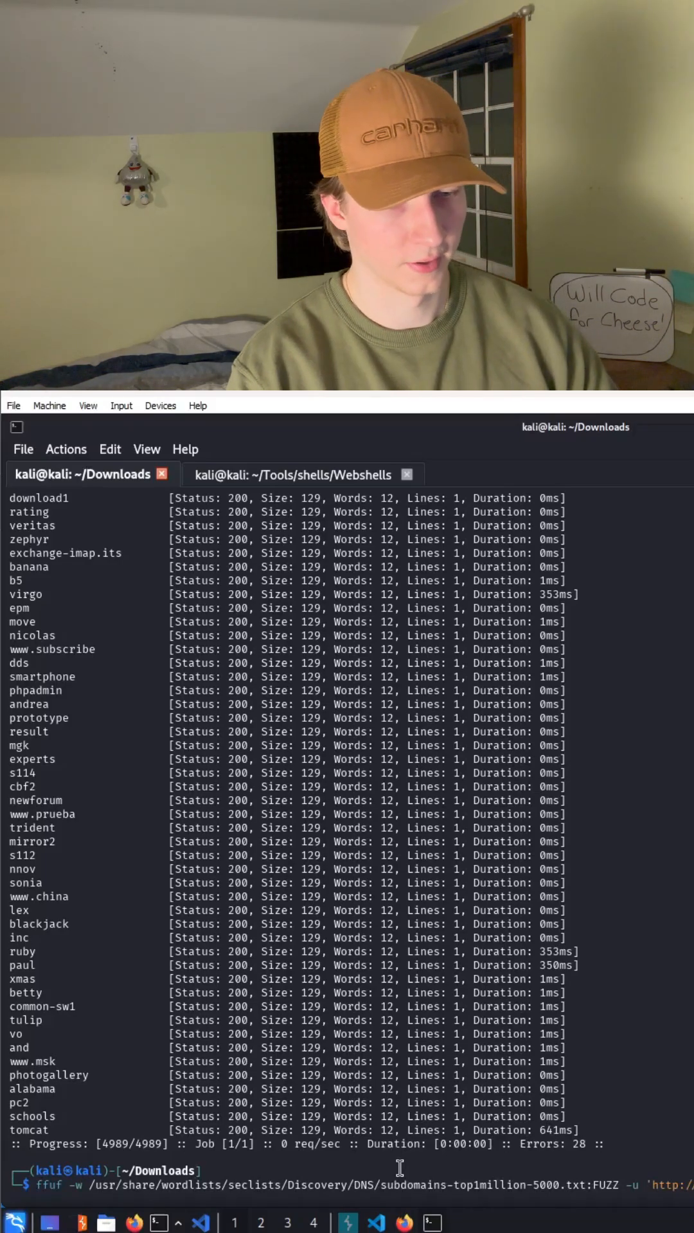
pyautogui.press('Return')
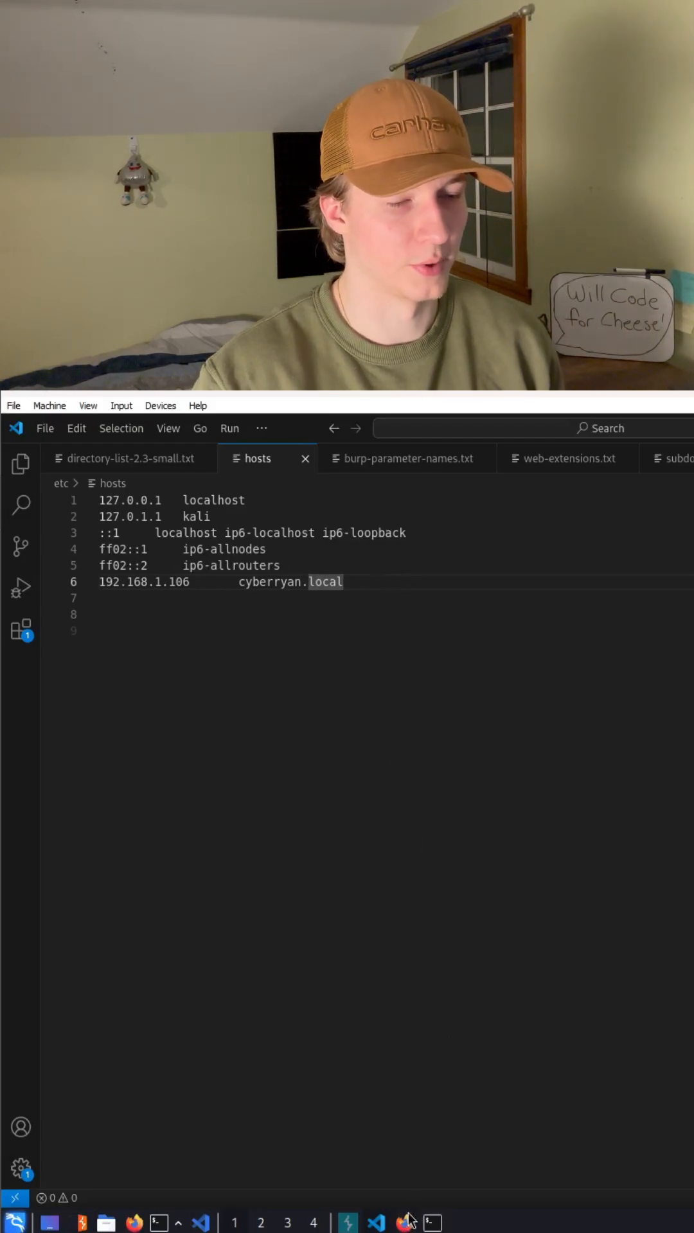
# Add the line '192.168.1.106 starwars.cyberryan.local' to /etc/hosts below the cyberryan.local entry.
pyautogui.write('192.168.1.106\t\tstarwars.cyberryan.local')
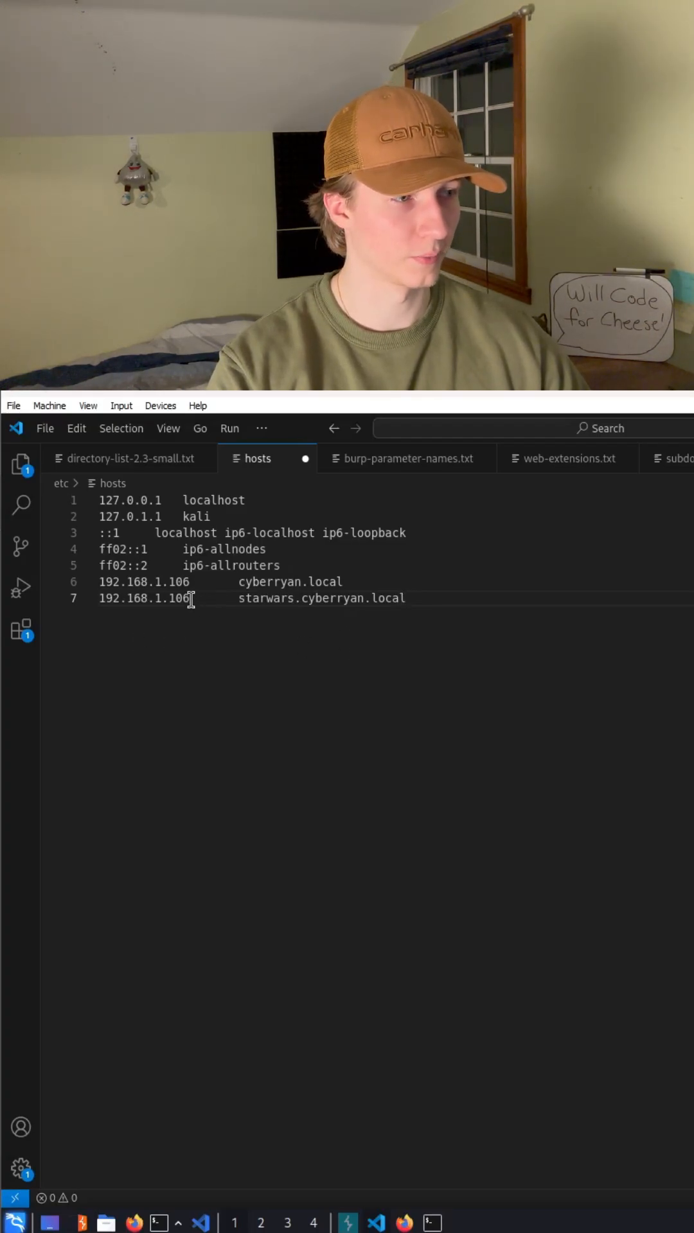
pyautogui.doubleClick(144, 597)
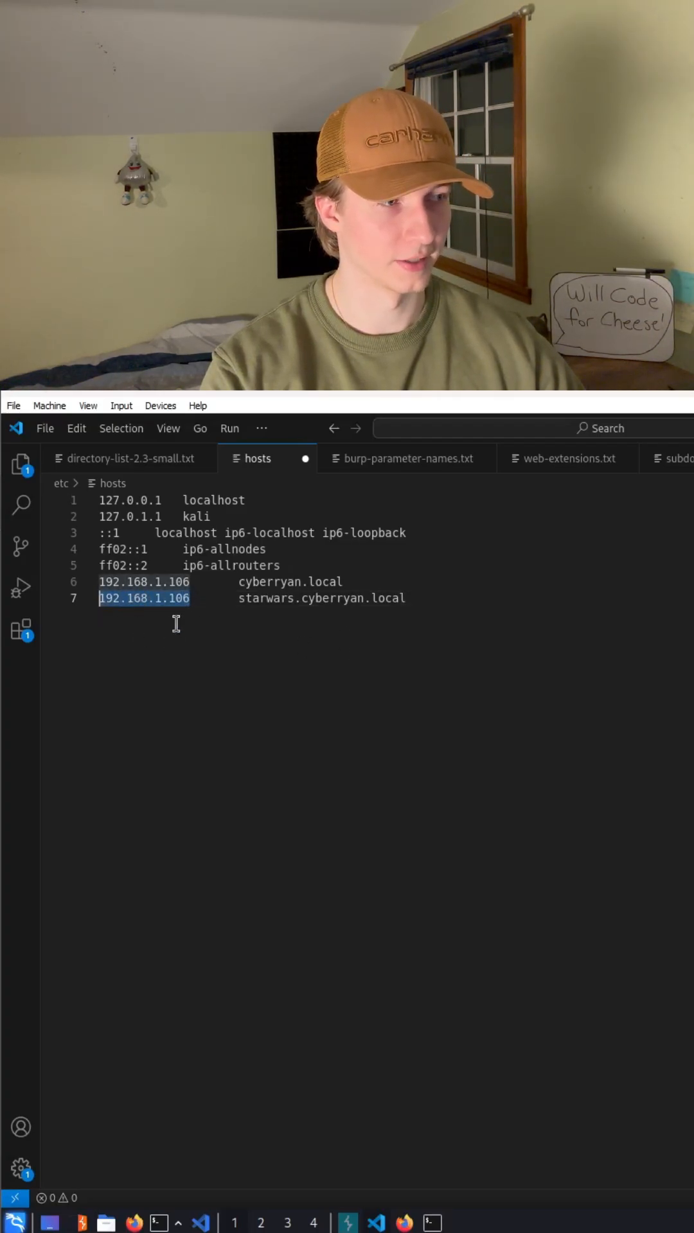
pyautogui.click(199, 582)
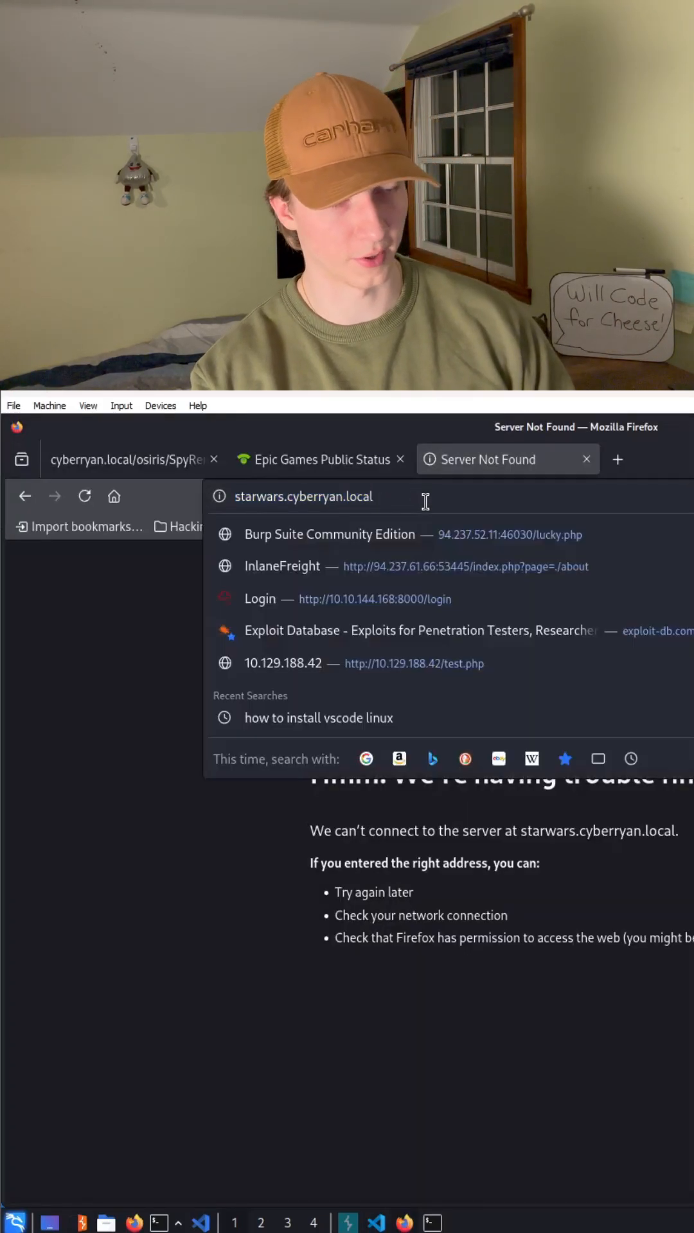
# Load starwars.cyberryan.local, showing 'This is not the vhost you're looking for...'.
pyautogui.press('Return')
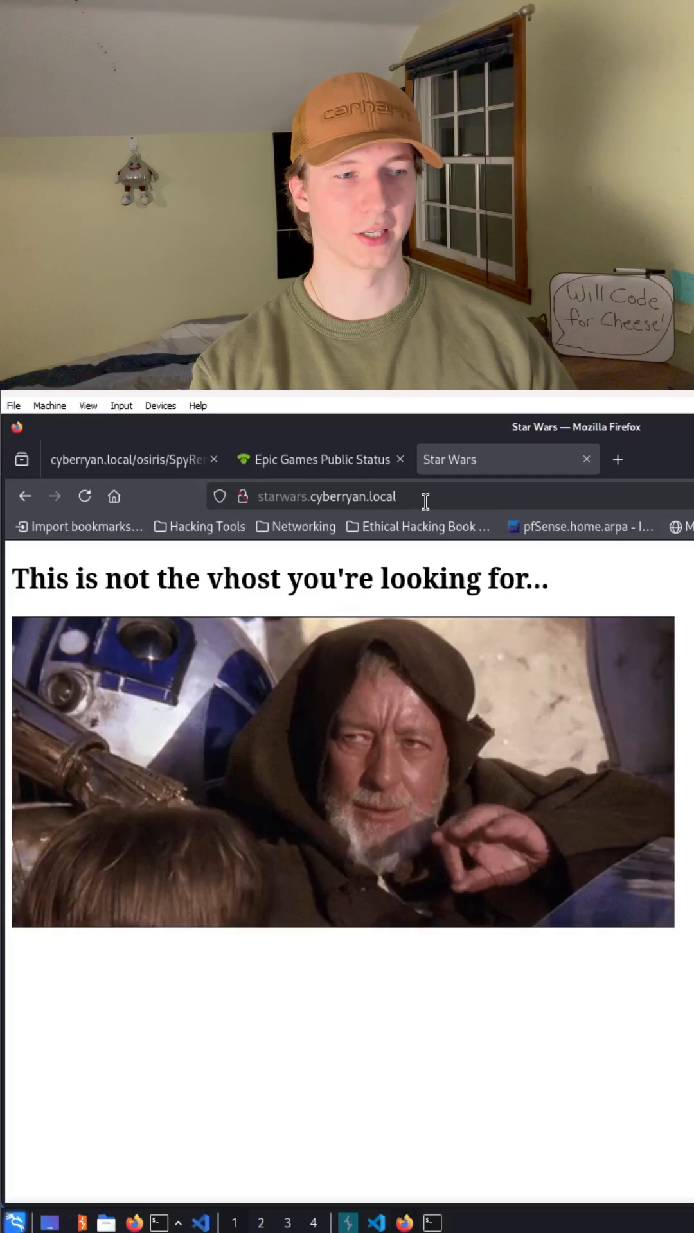